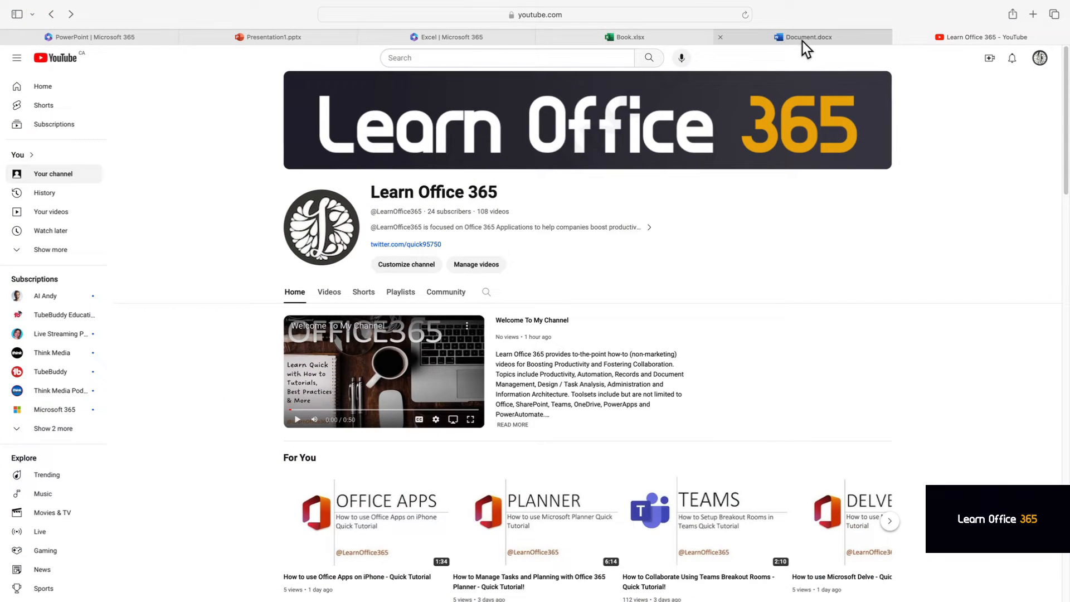
# Switch from the YouTube channel page to the Document.docx Word tab.
pyautogui.click(805, 36)
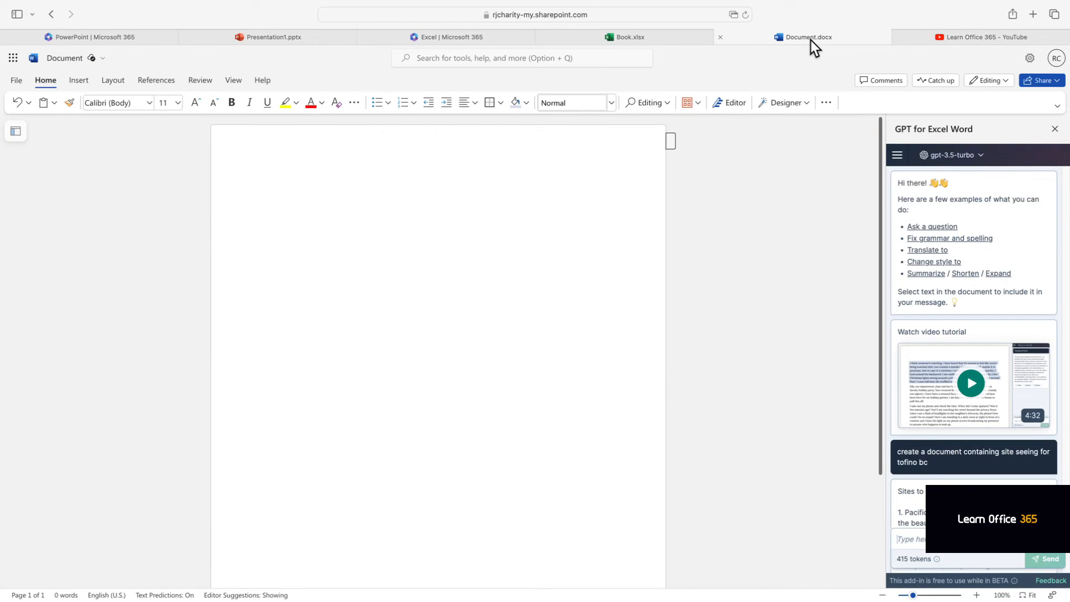
# Insert the GPT pane's ten-item 'Sites to See in Tofino, BC' response into the document.
pyautogui.click(690, 102)
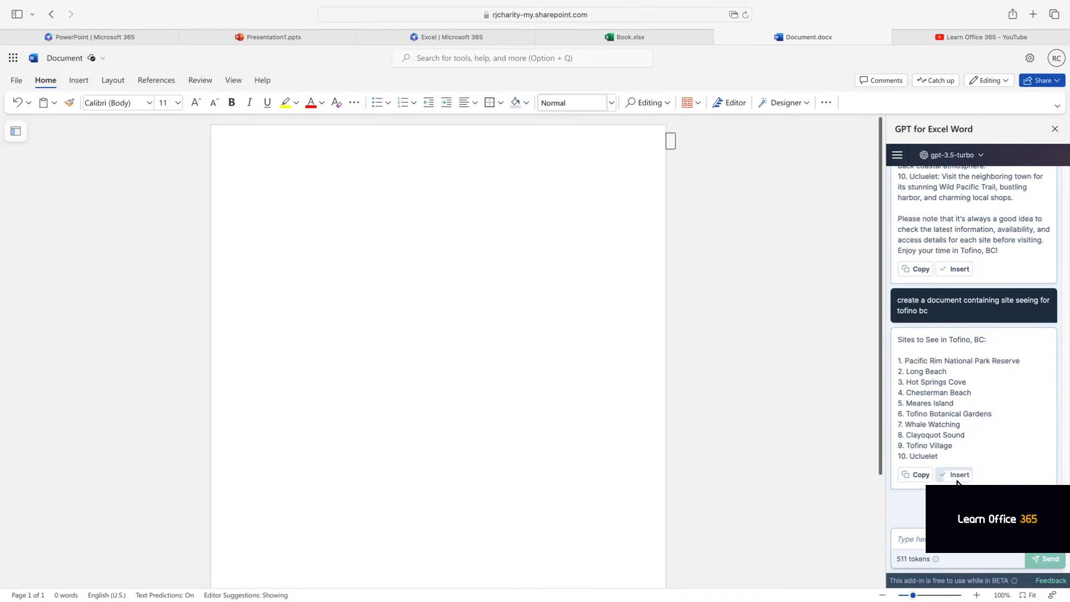
pyautogui.click(958, 475)
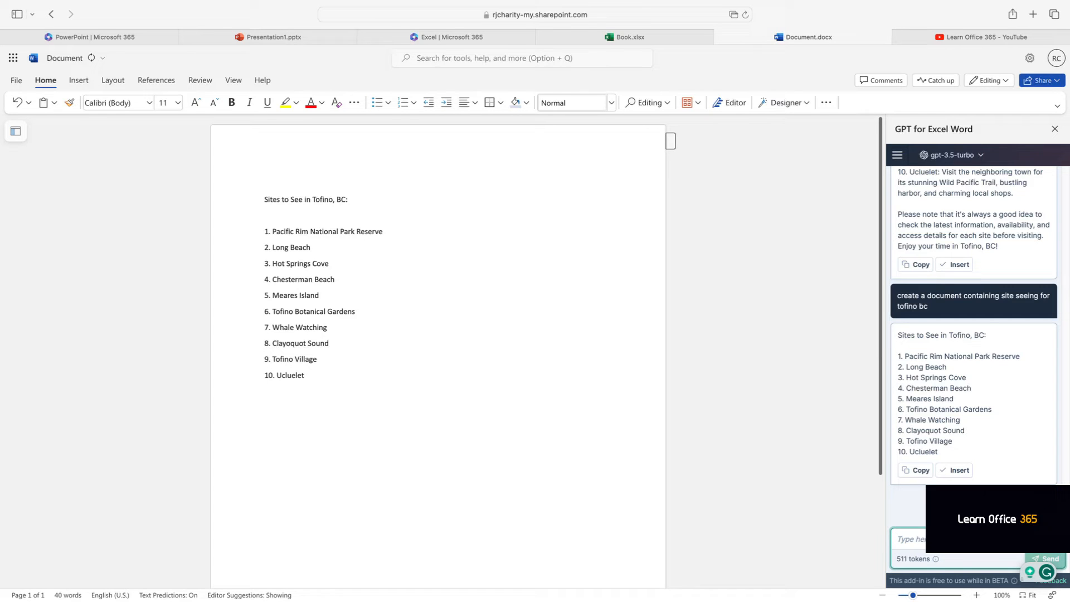
# Ask the GPT pane 'what hotels are there in tofino bc' and insert its ten-hotel list.
pyautogui.write('what')
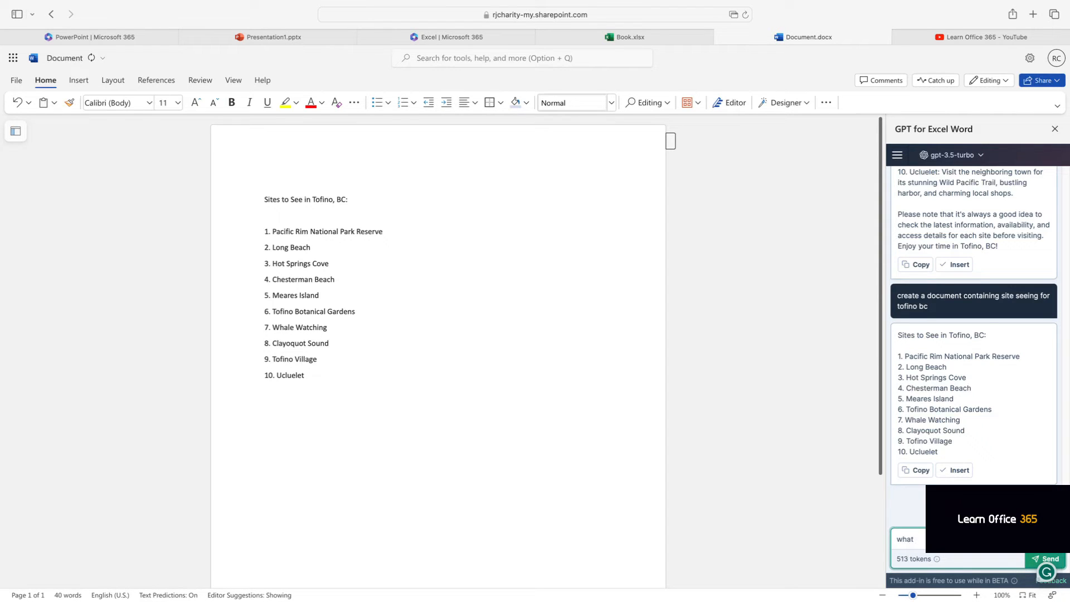
pyautogui.write('hot')
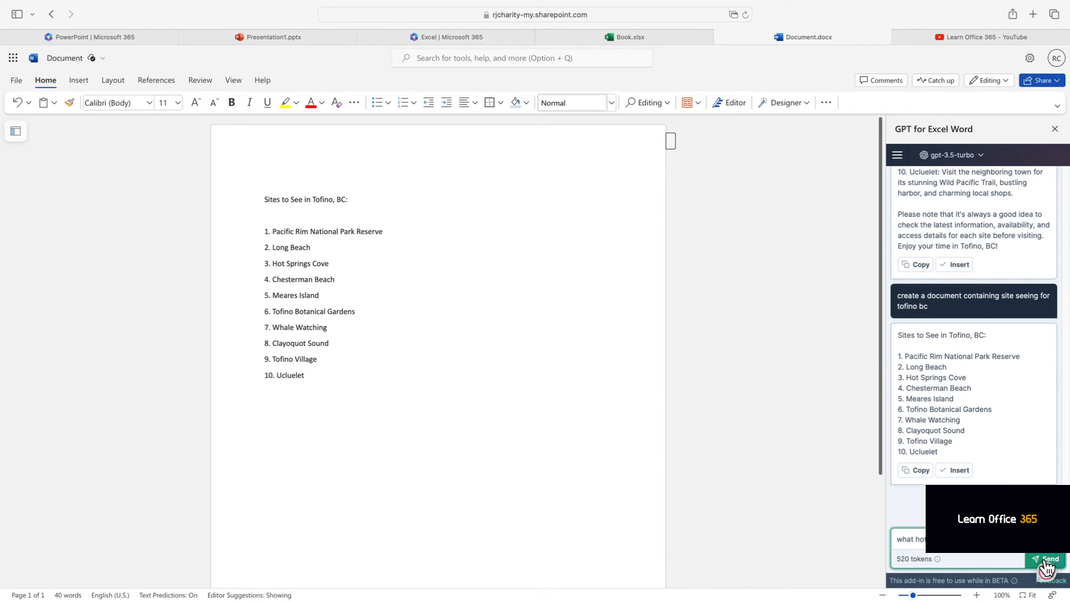
pyautogui.click(1046, 559)
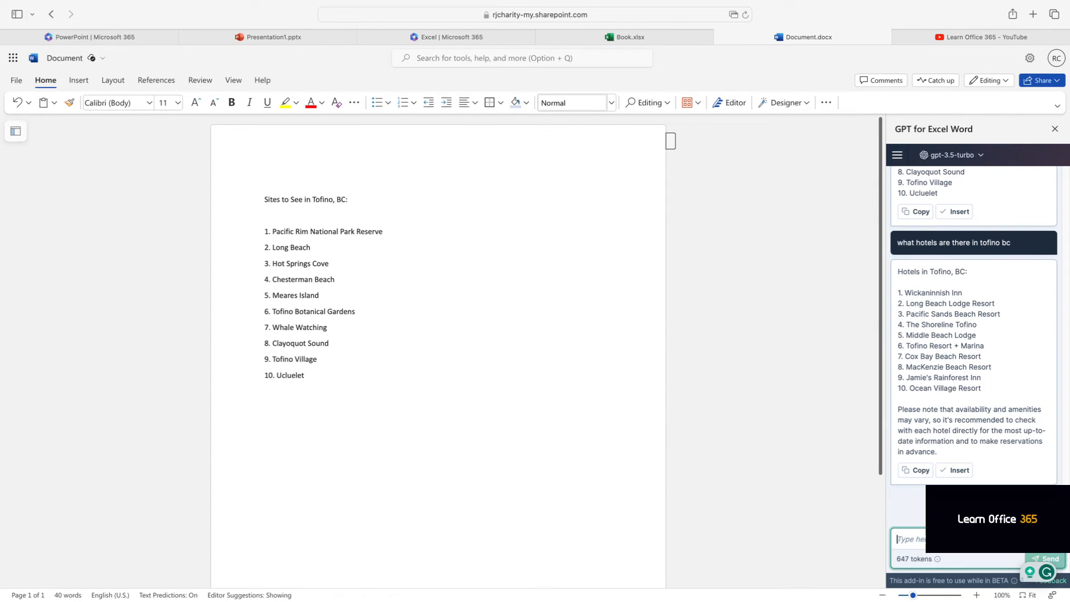
pyautogui.click(954, 470)
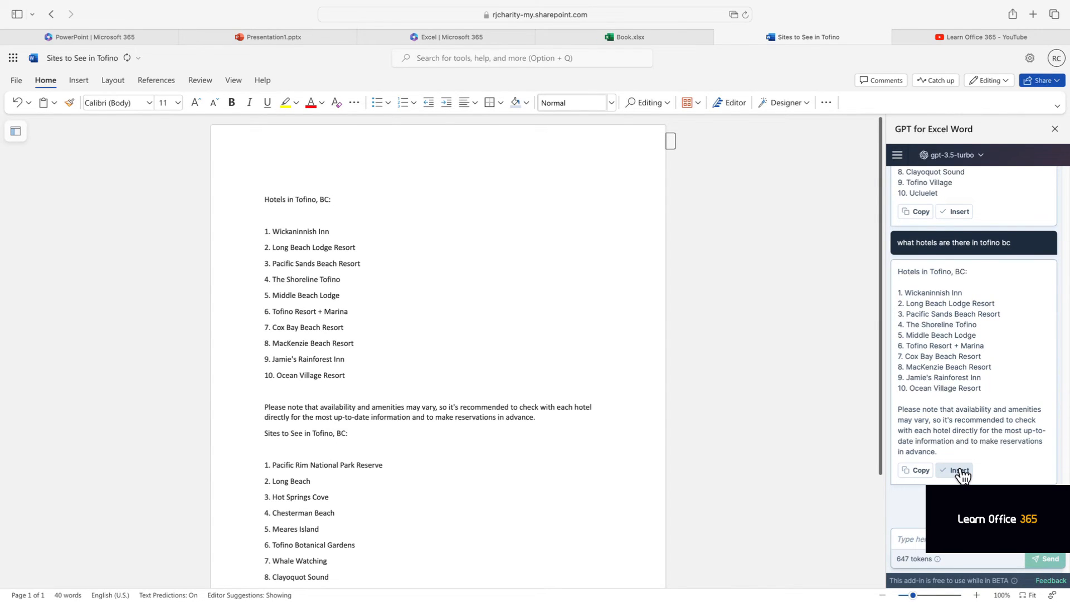
pyautogui.click(955, 469)
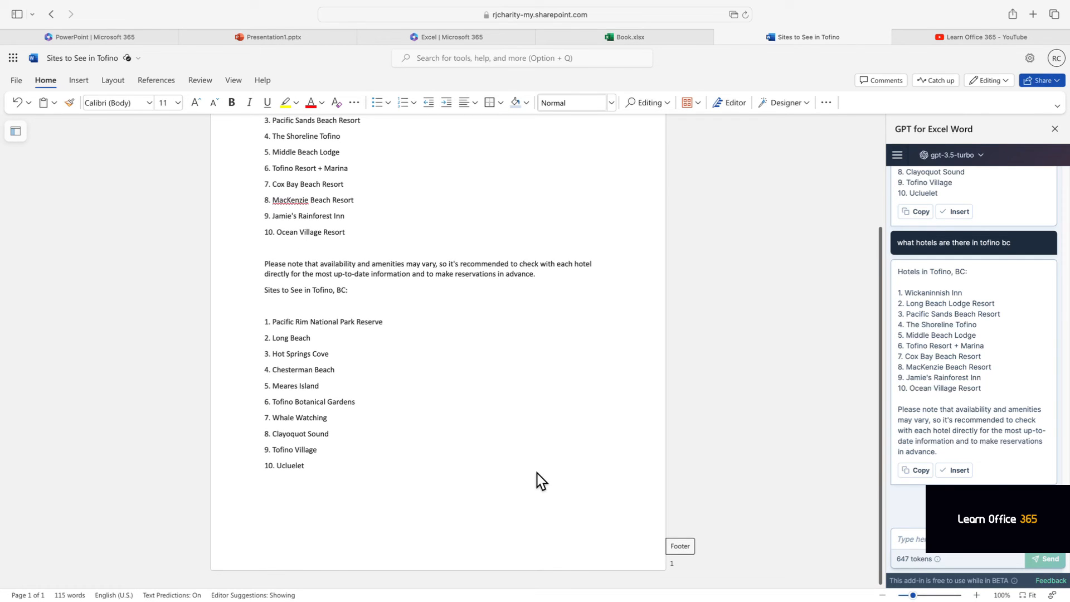
pyautogui.moveTo(942, 563)
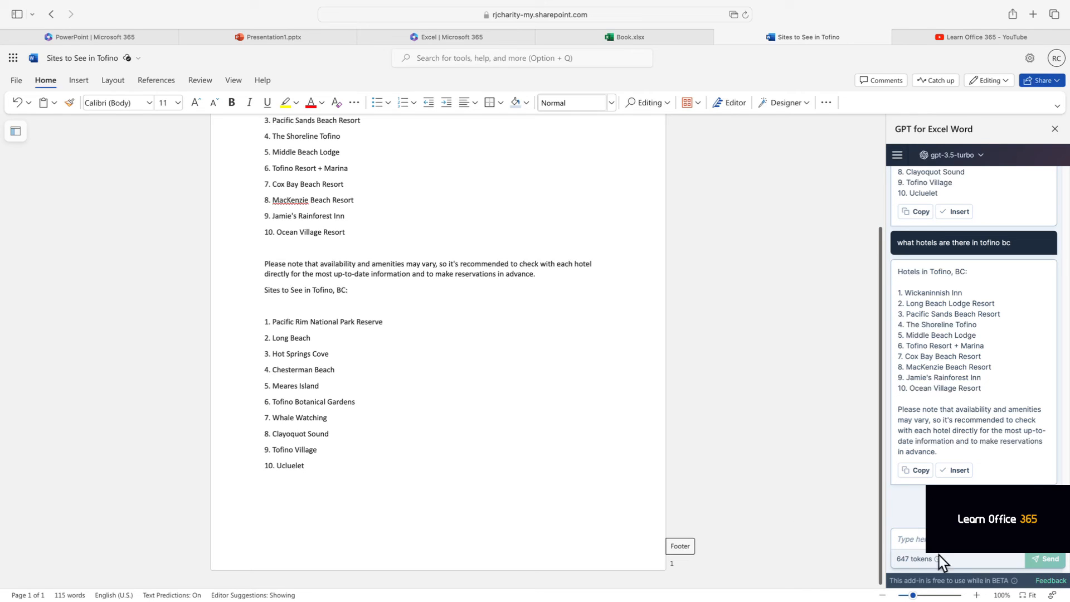